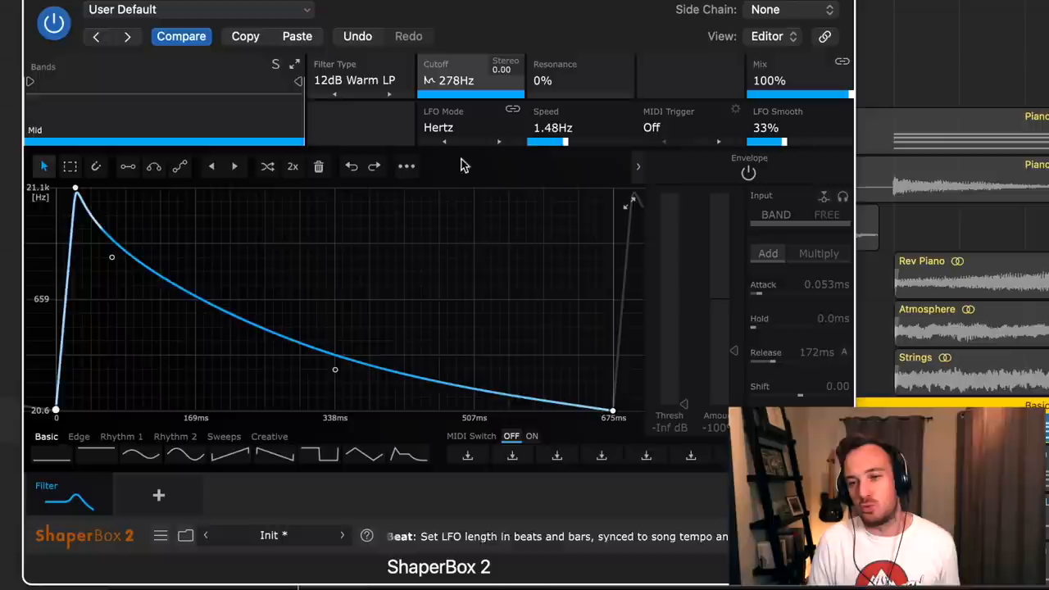
Switch the filter LFO from Hertz to Beat mode so its length reads 1/16
{"action": "left_click", "coordinate": [439, 127]}
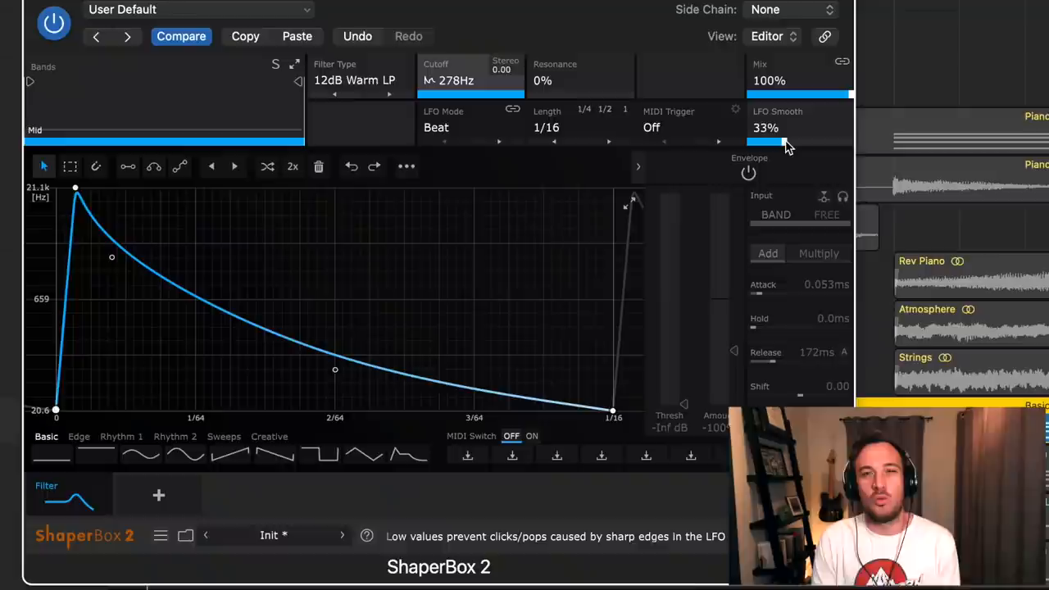
Lower the filter LFO Smooth slider from 33% to 27%
{"action": "left_click_drag", "start_coordinate": [787, 141], "coordinate": [774, 141]}
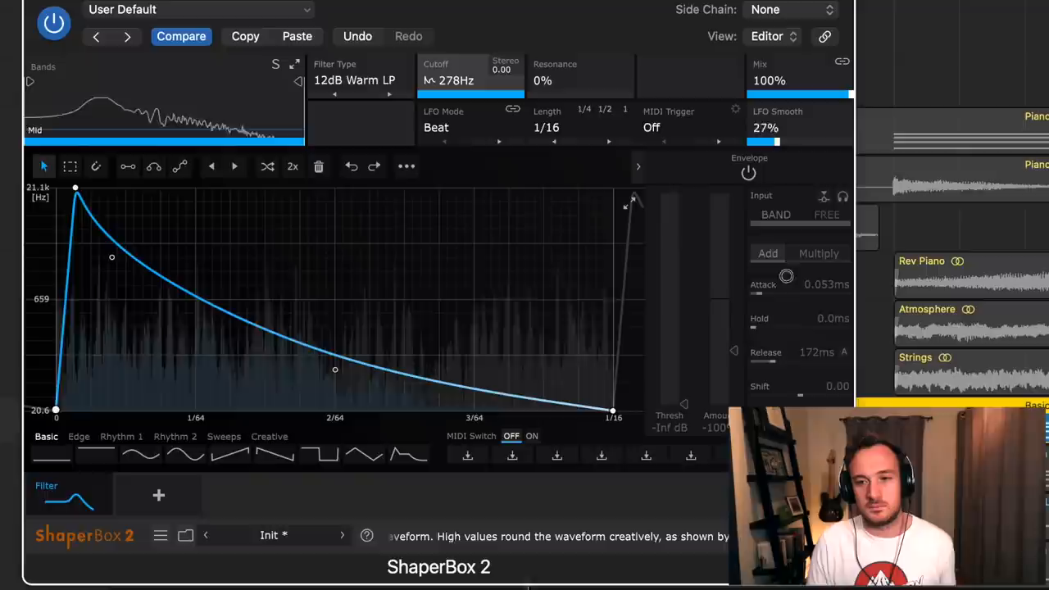